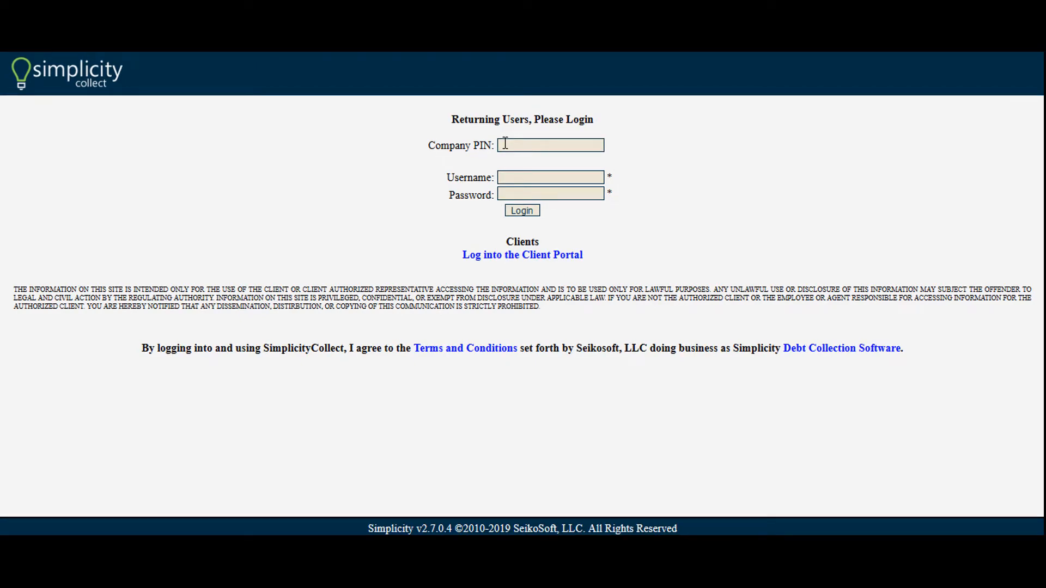
text(310)
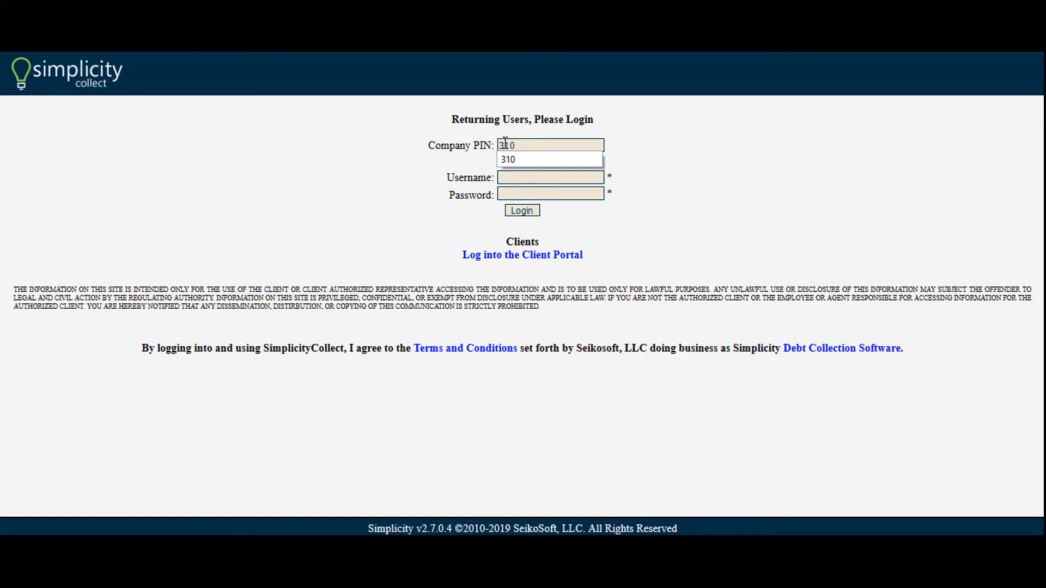
text(SimplicityDemo)
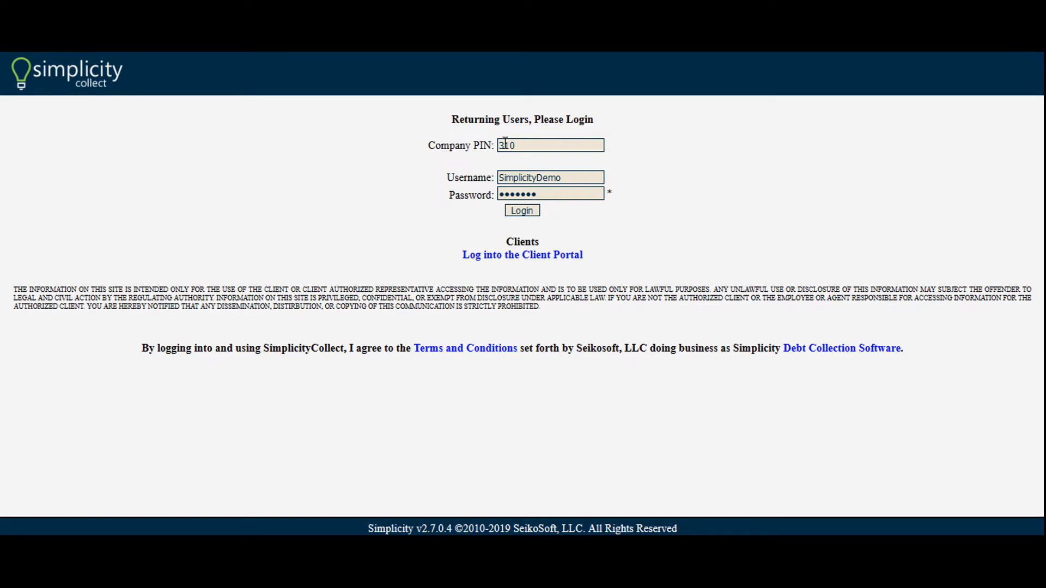
click(522, 210)
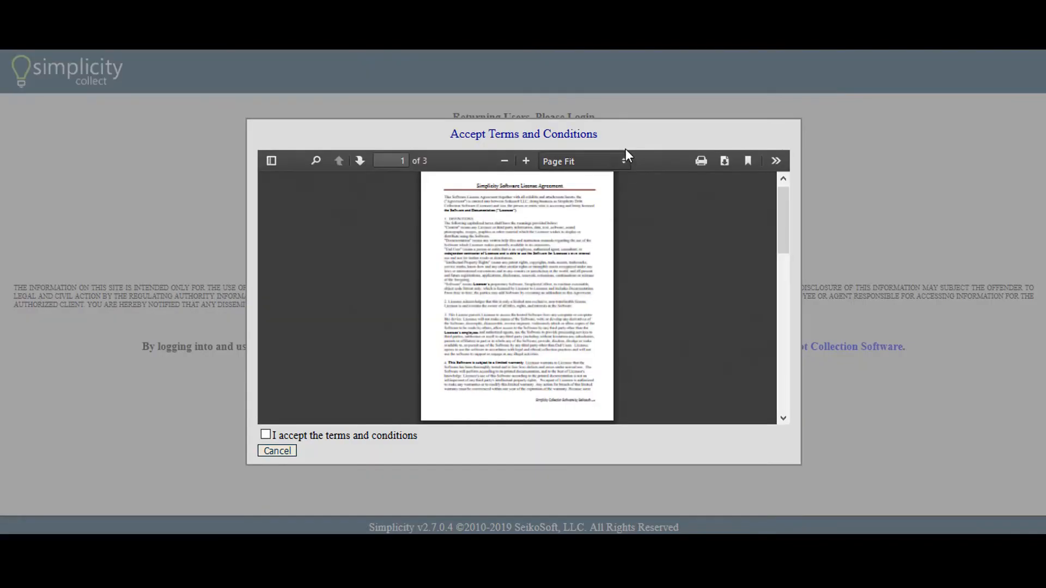
Step: View the license agreement at Actual Size and tick 'I accept the terms and conditions'
click(584, 160)
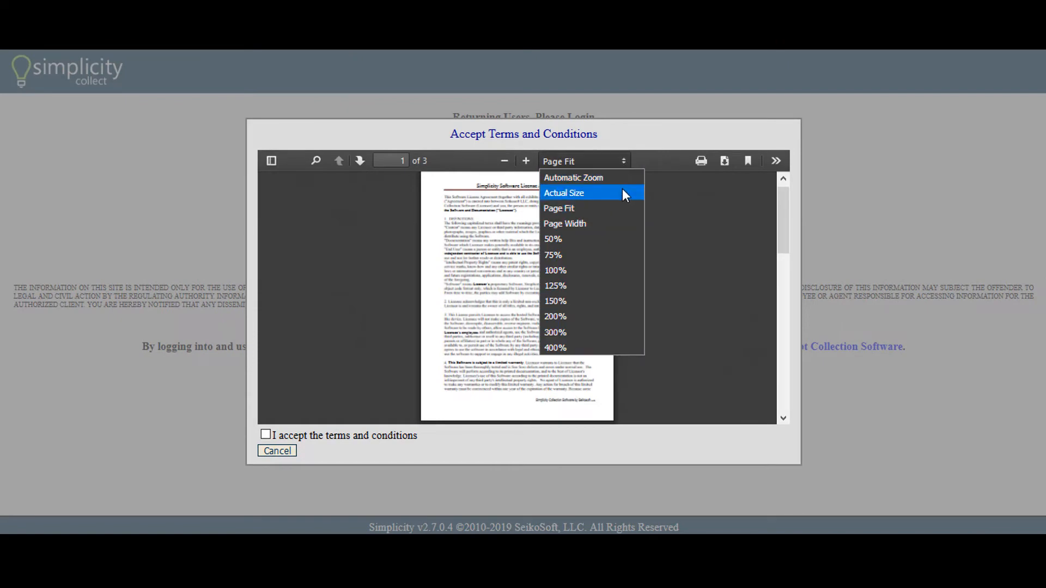
click(564, 193)
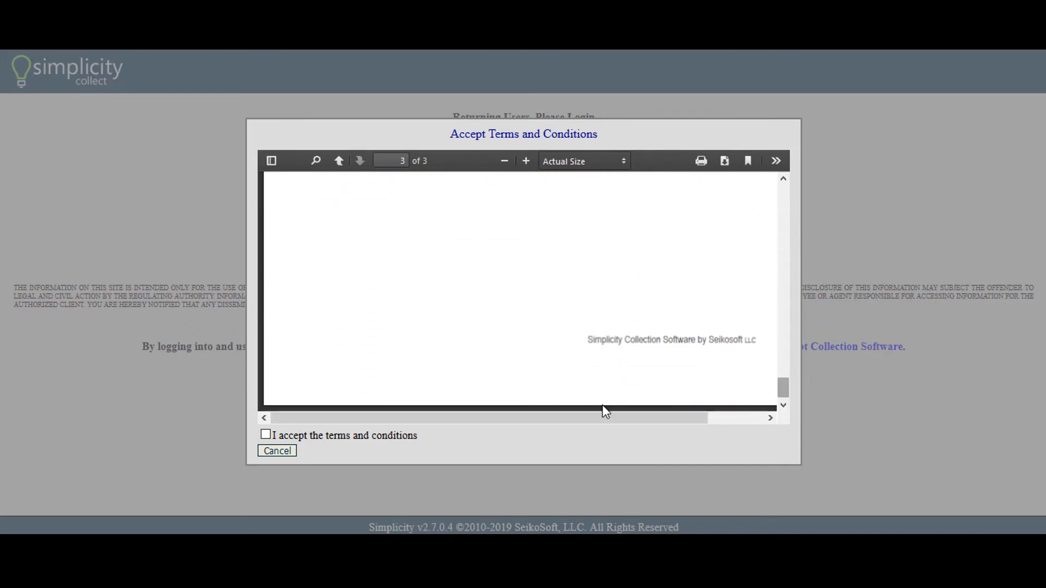
click(265, 435)
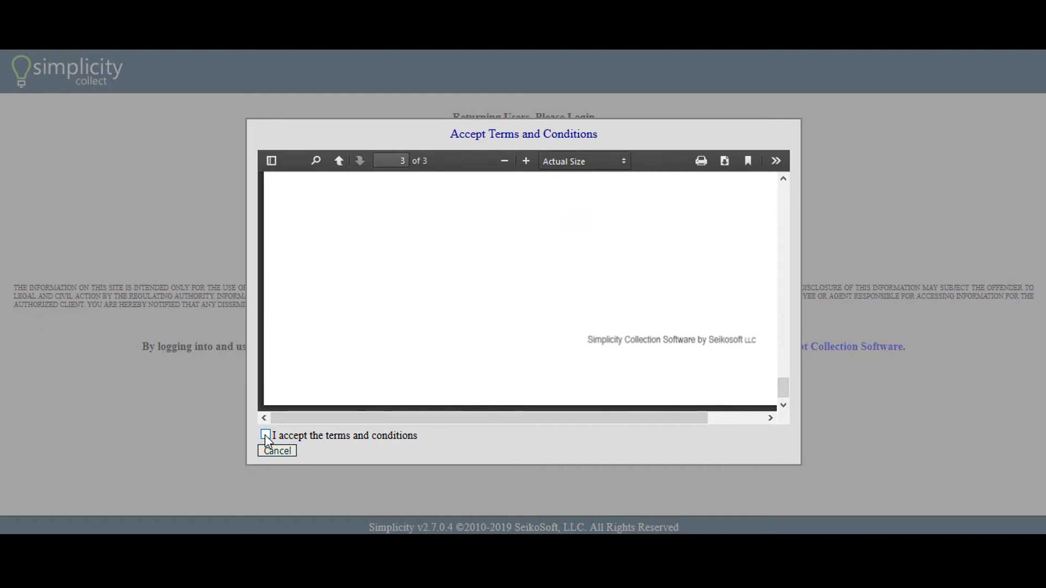
click(265, 434)
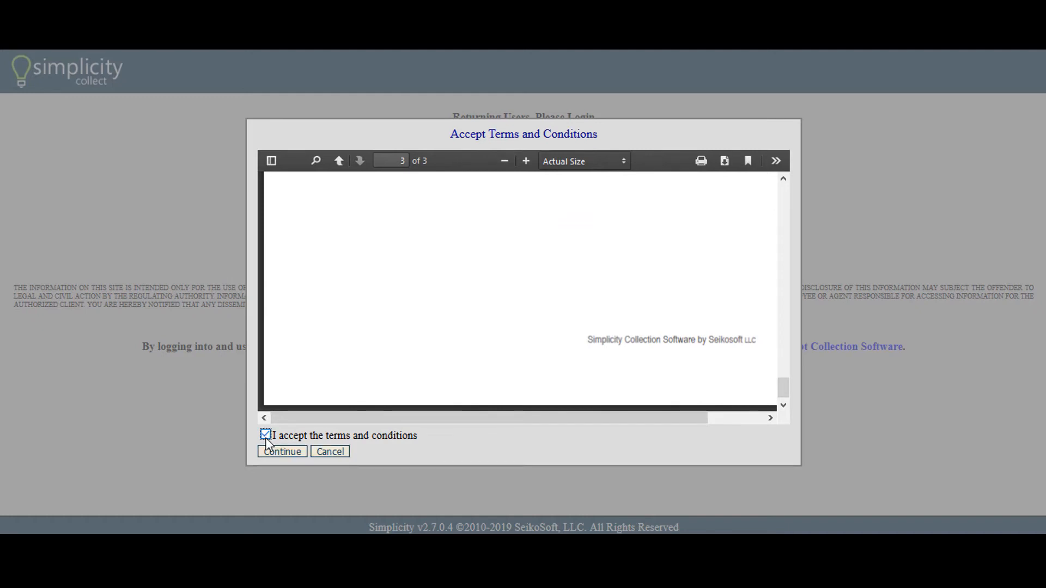